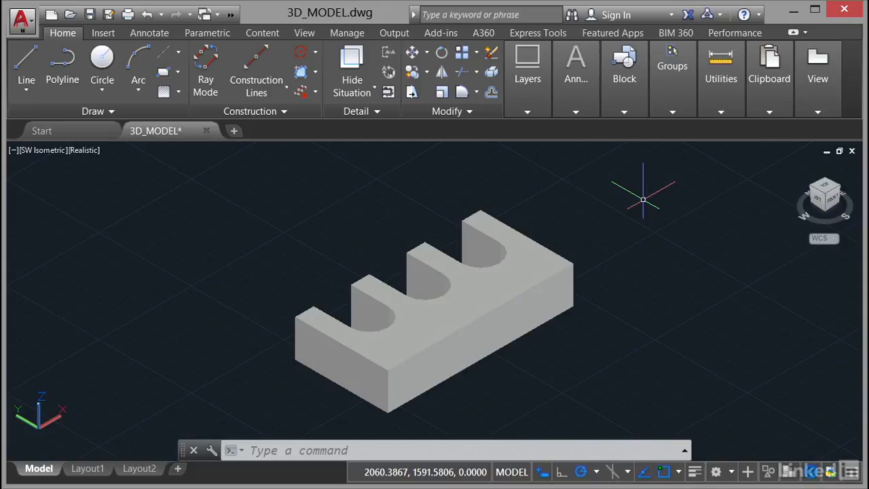
pyautogui.moveTo(643, 199)
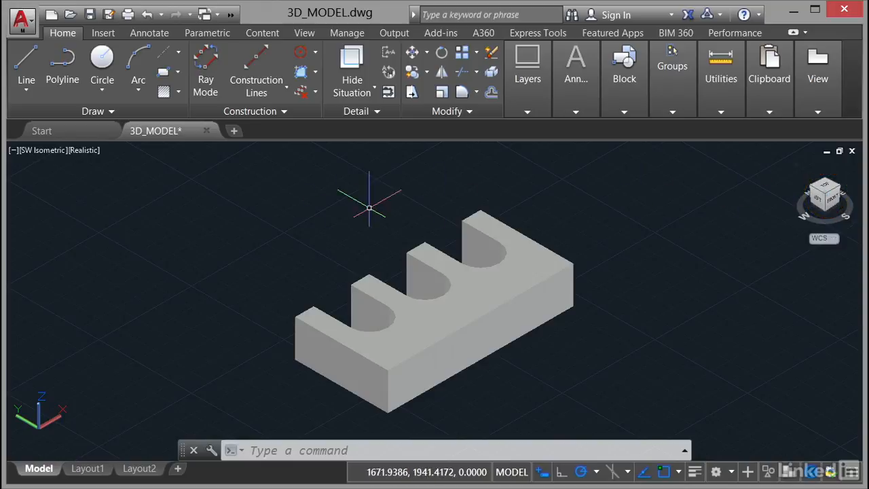
pyautogui.moveTo(43, 149)
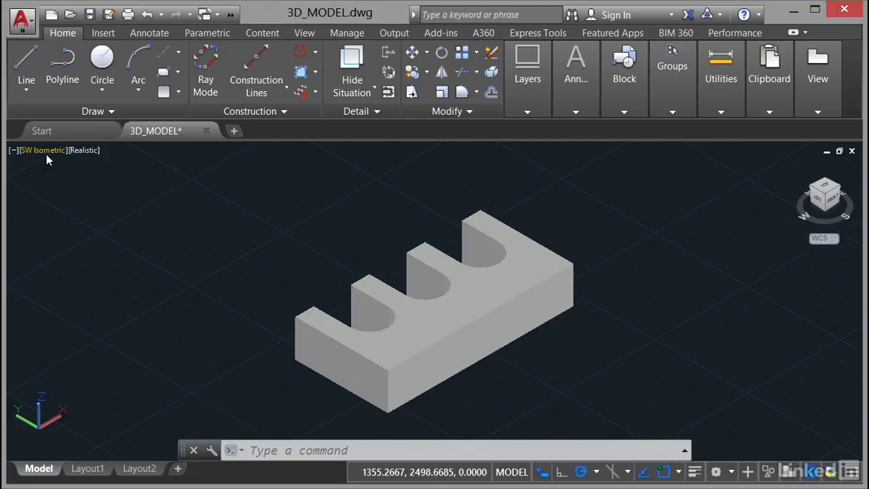
pyautogui.moveTo(44, 150)
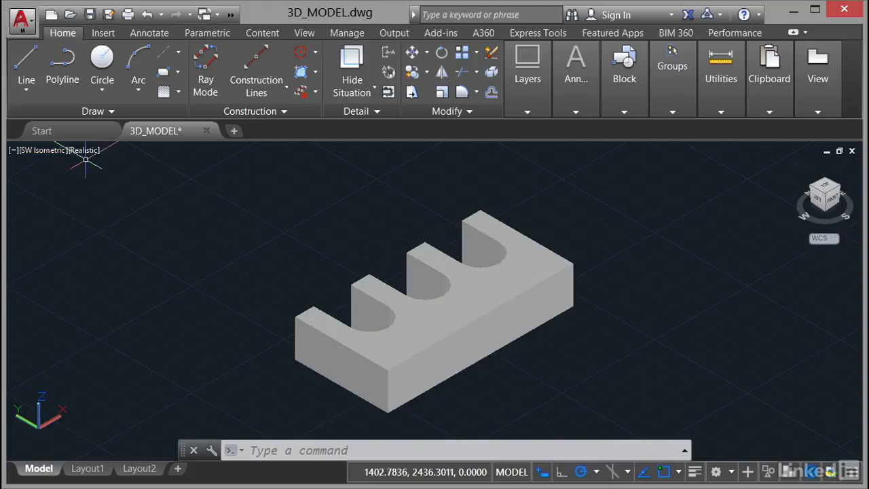
# Step: Keep the model's visual style set to Realistic shading
pyautogui.click(85, 149)
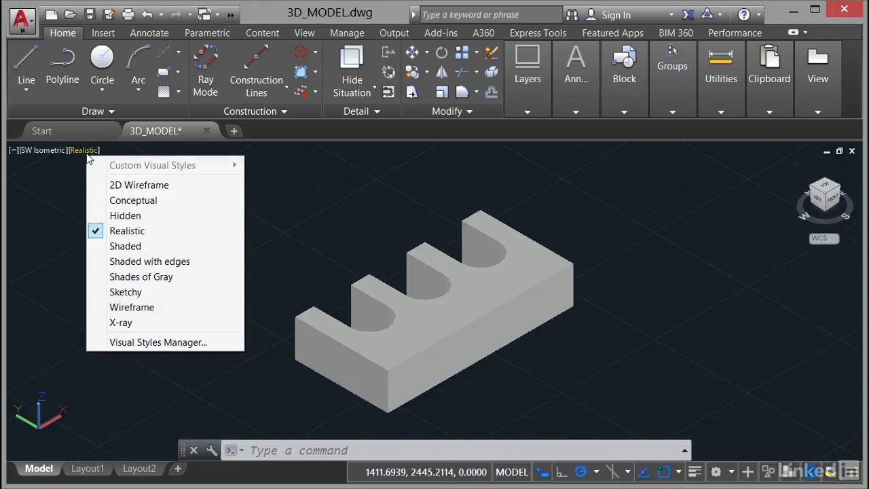
pyautogui.moveTo(127, 231)
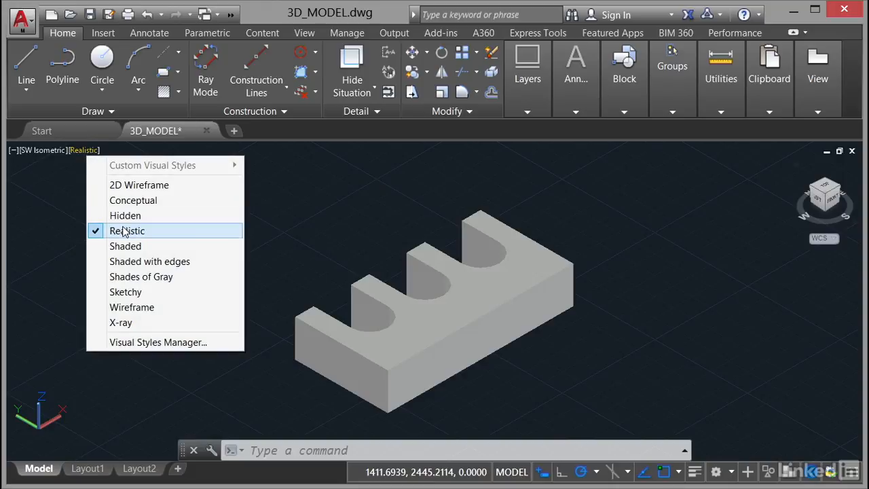
pyautogui.click(127, 231)
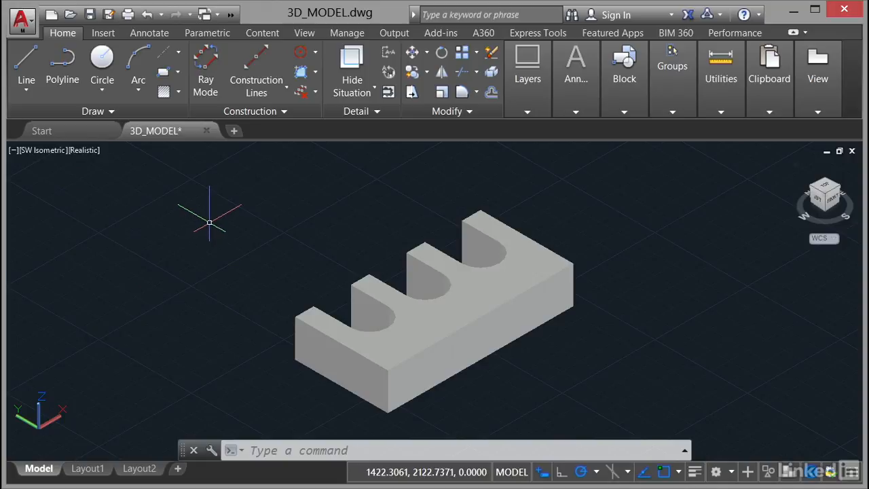
pyautogui.moveTo(209, 223)
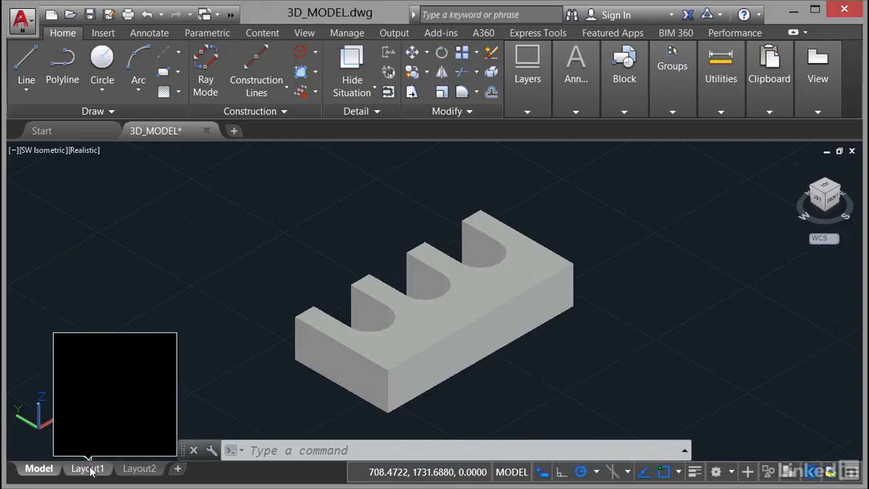
# Step: Switch to the Layout1 sheet and dismiss the Page Setup Manager unchanged
pyautogui.click(87, 468)
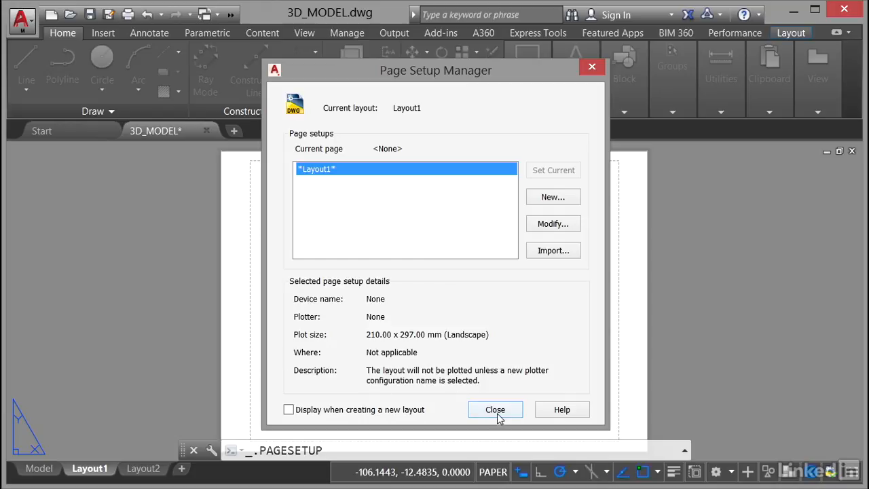
pyautogui.moveTo(495, 410)
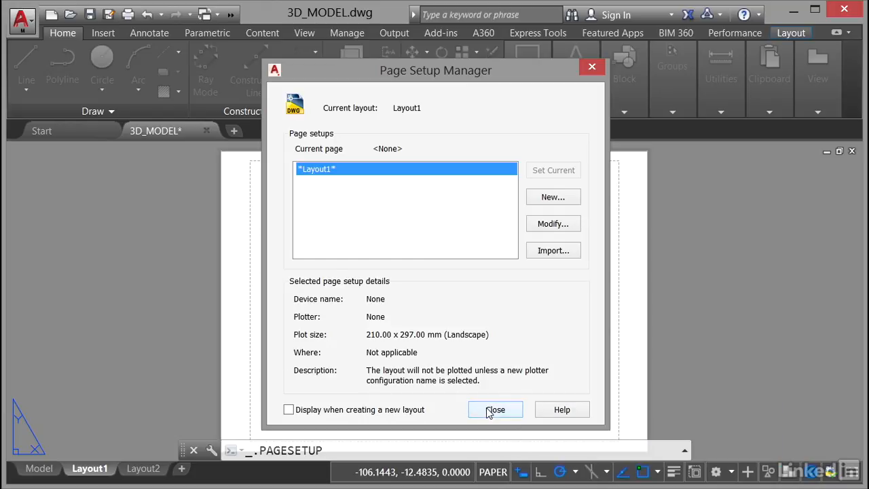
pyautogui.click(494, 410)
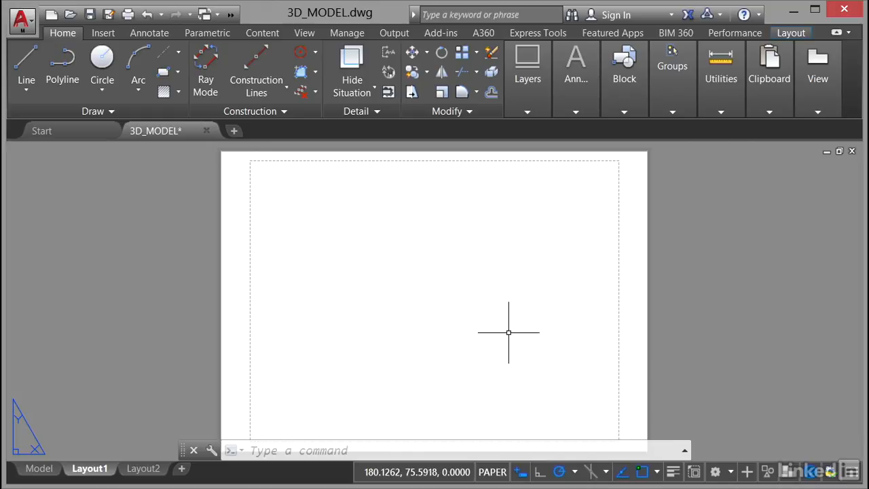
pyautogui.moveTo(469, 345)
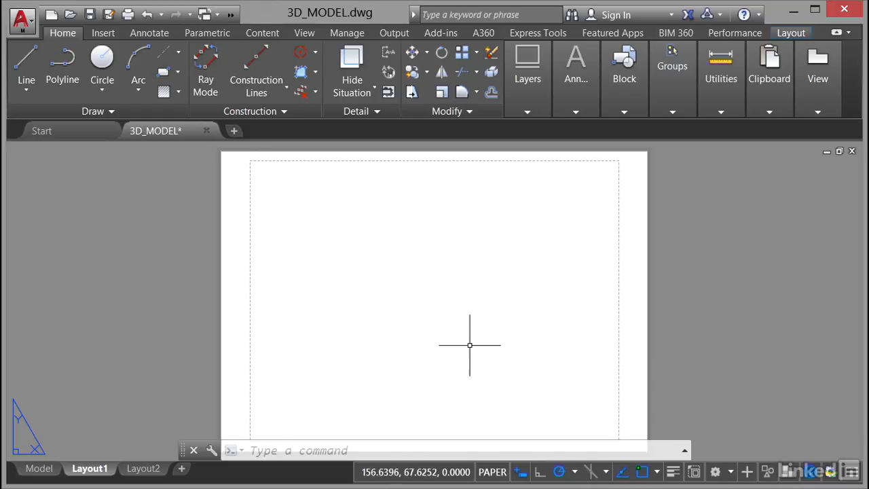
pyautogui.moveTo(249, 375)
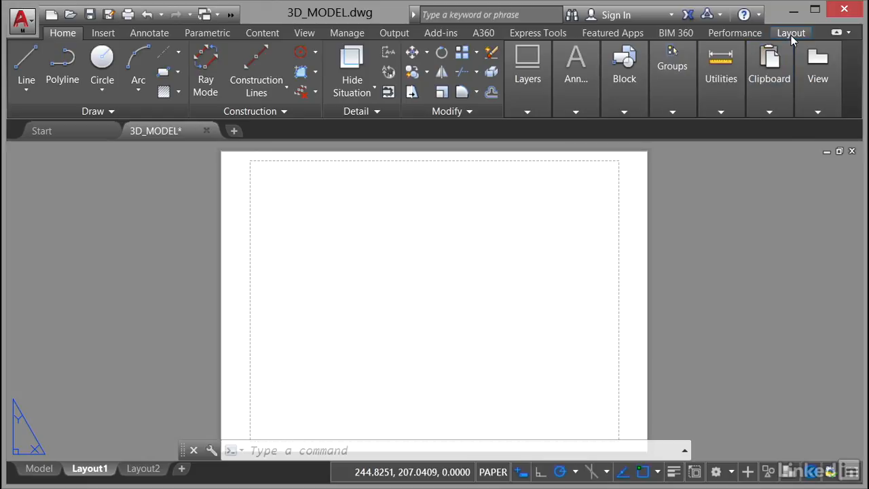
# Step: Start a base drawing view from model space via the Layout ribbon
pyautogui.click(790, 32)
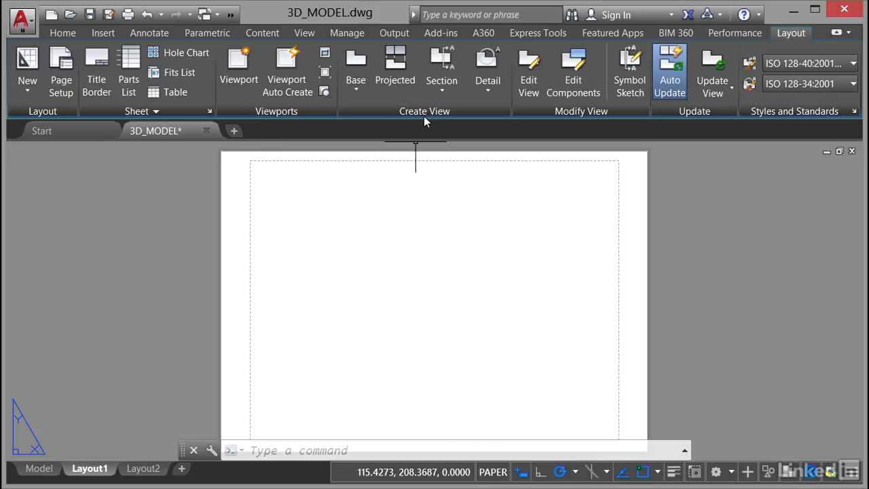
pyautogui.moveTo(356, 68)
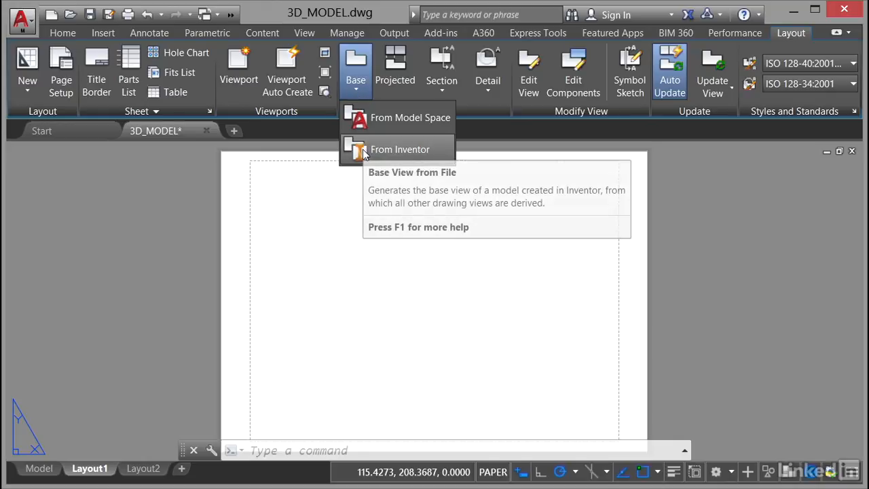
pyautogui.moveTo(410, 117)
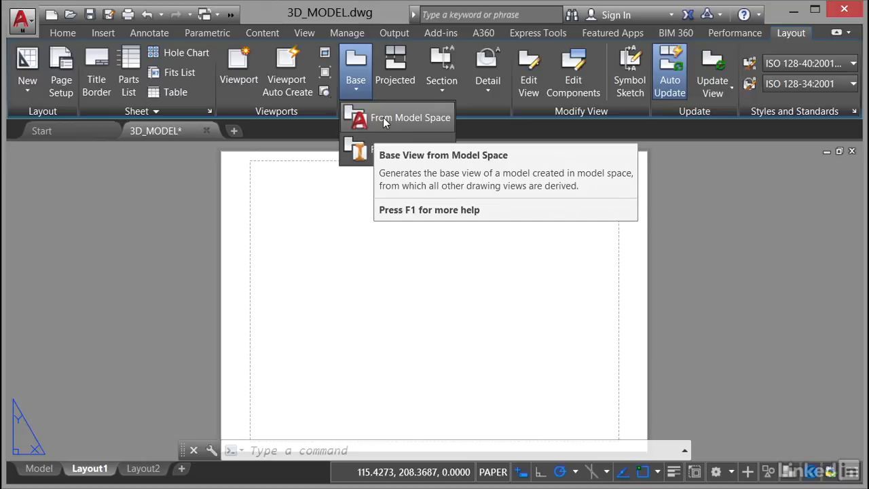
pyautogui.click(410, 116)
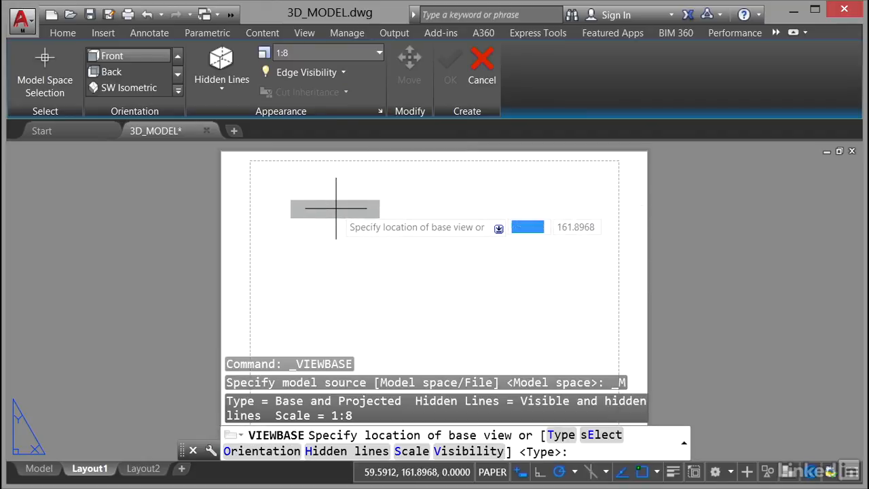
pyautogui.moveTo(342, 214)
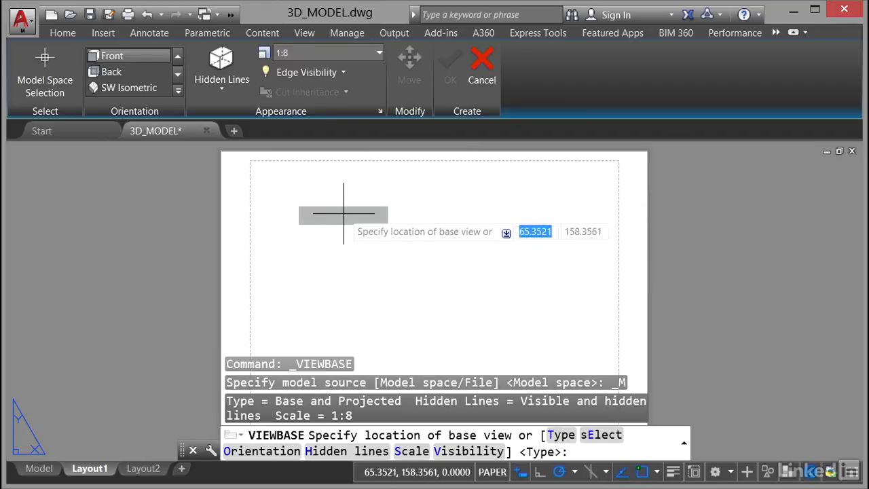
pyautogui.moveTo(328, 218)
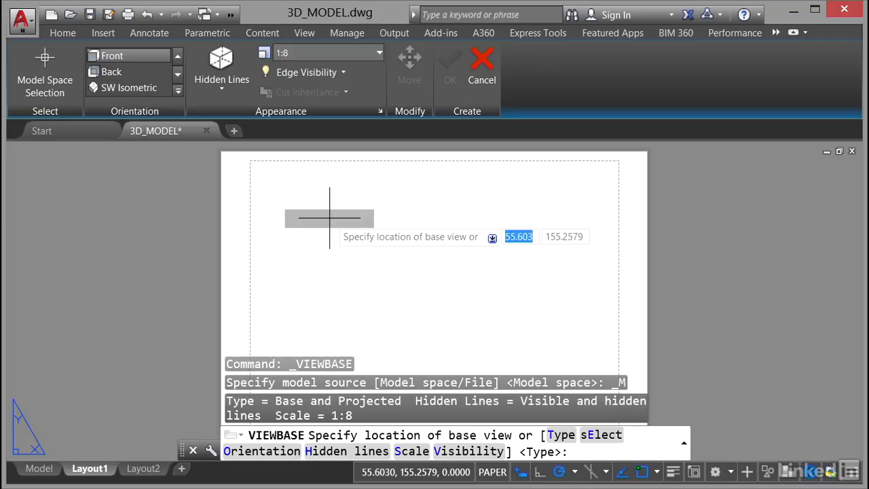
pyautogui.moveTo(326, 216)
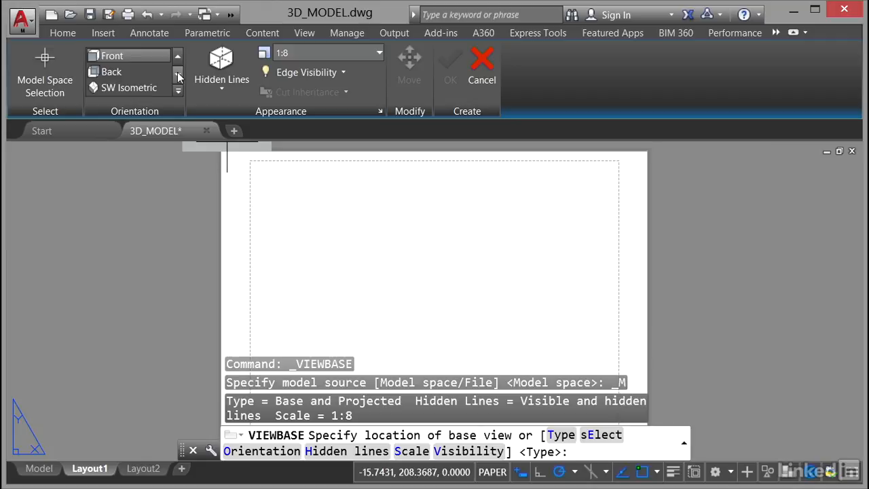
# Step: Choose the Top orientation for the base view of the slotted block
pyautogui.click(177, 74)
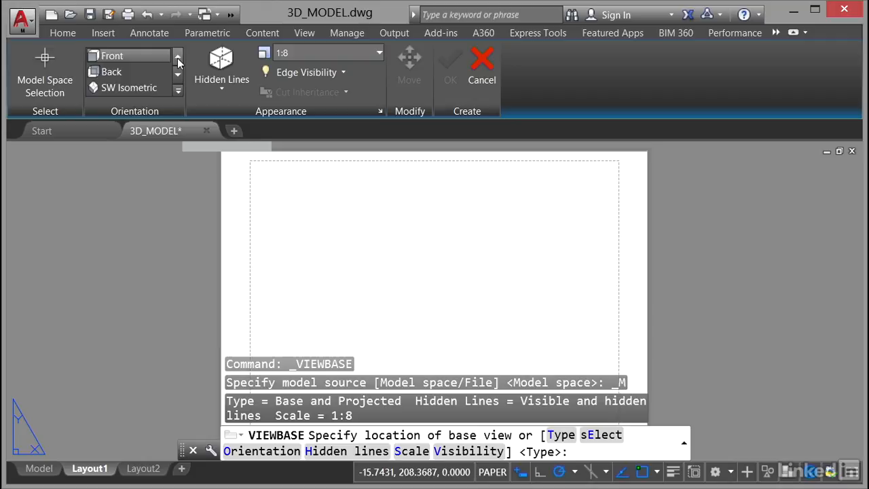
pyautogui.click(177, 55)
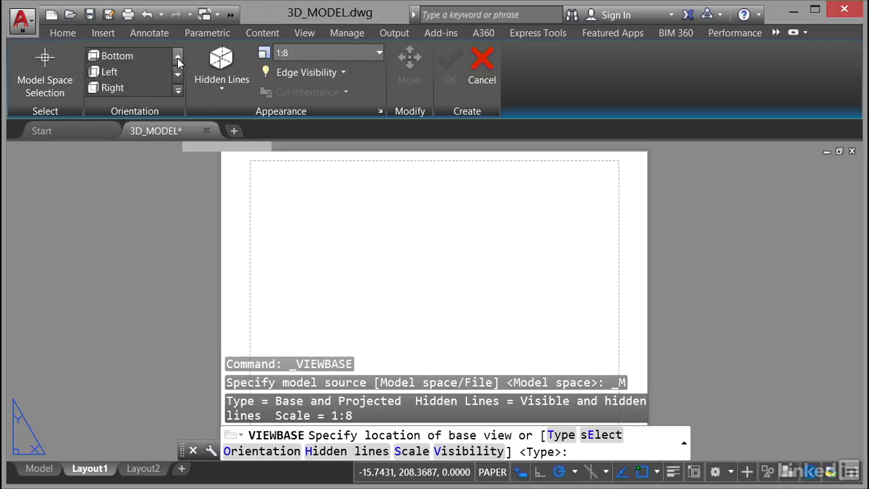
pyautogui.click(178, 55)
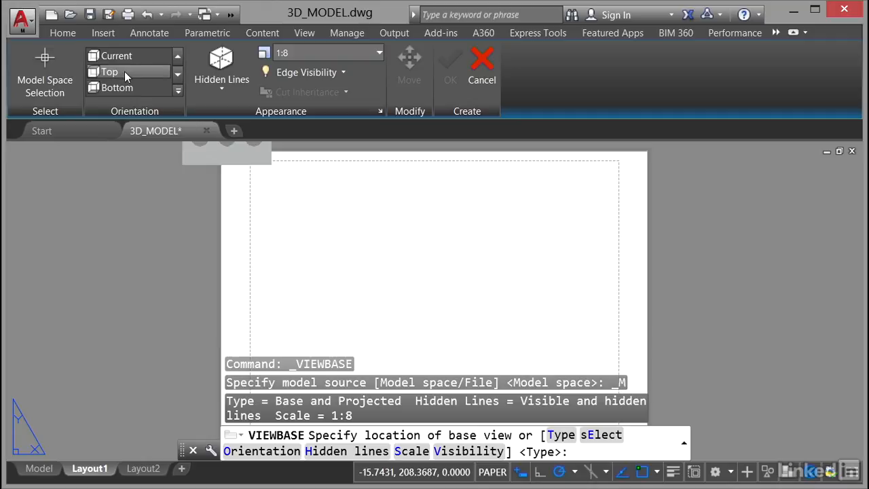
pyautogui.click(109, 70)
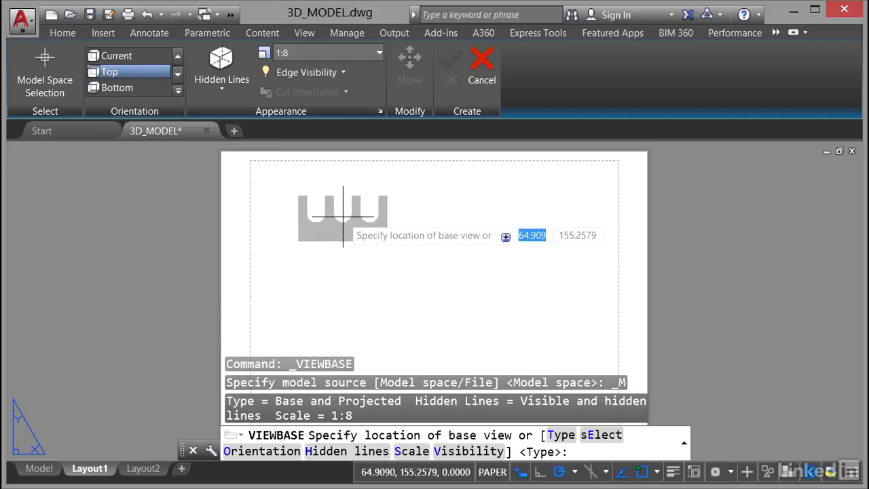
pyautogui.moveTo(334, 220)
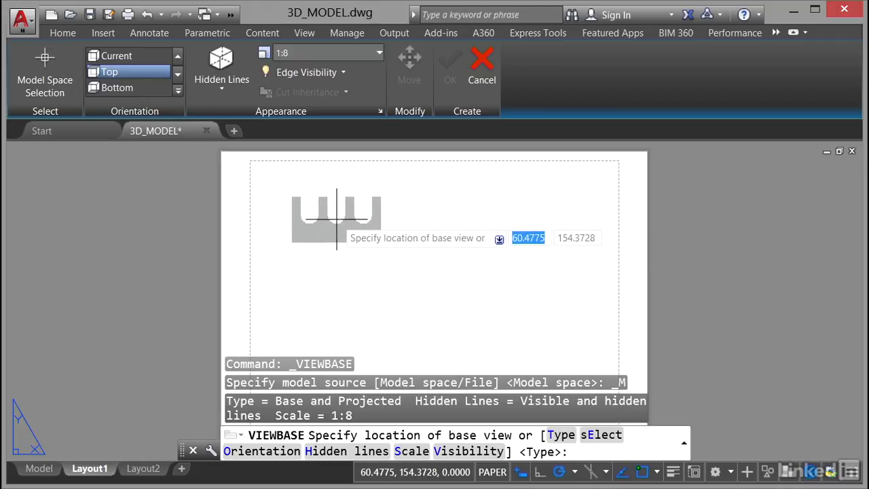
pyautogui.moveTo(353, 163)
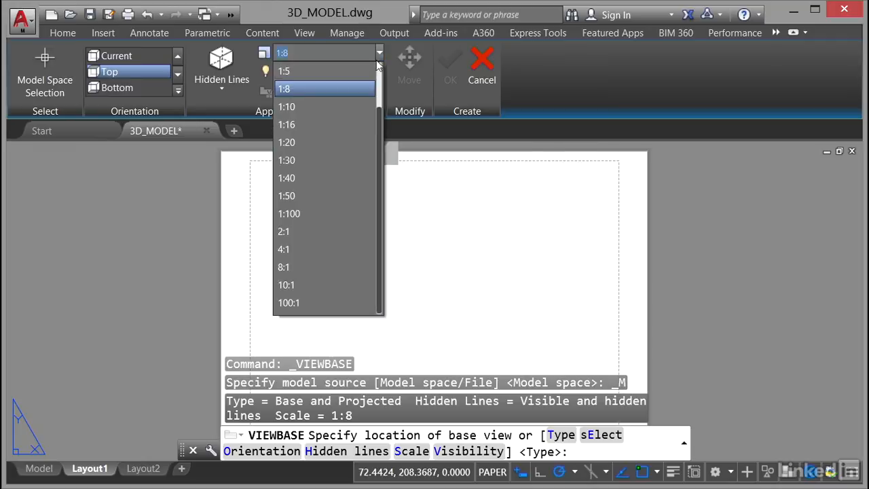
# Step: Scale the view 1:5, show tangent and foreshortened tangent edges, and place it upper left
pyautogui.click(287, 106)
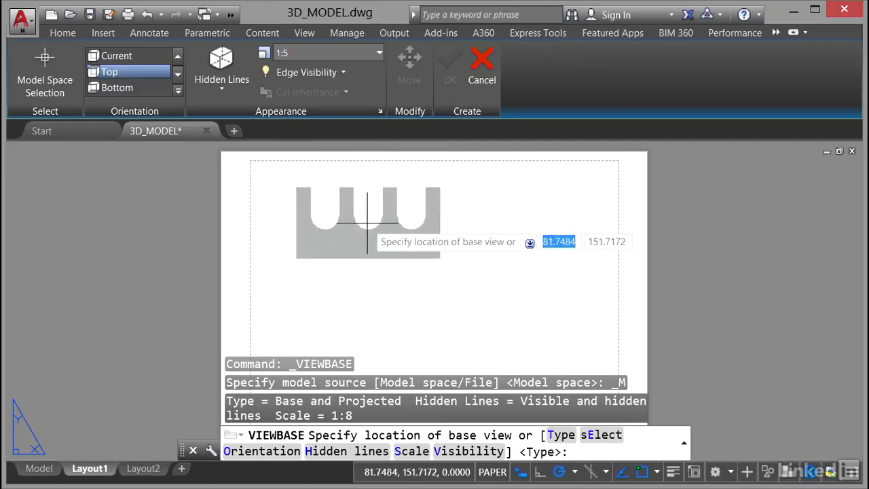
pyautogui.moveTo(348, 225)
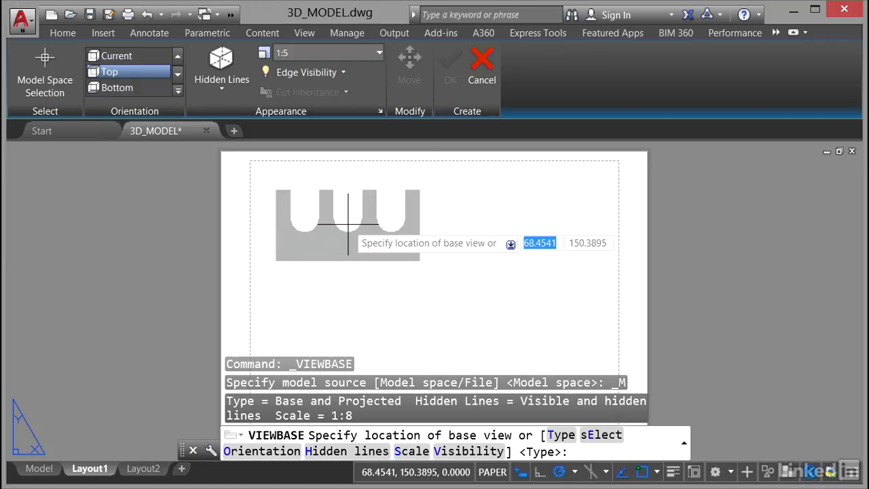
pyautogui.click(307, 72)
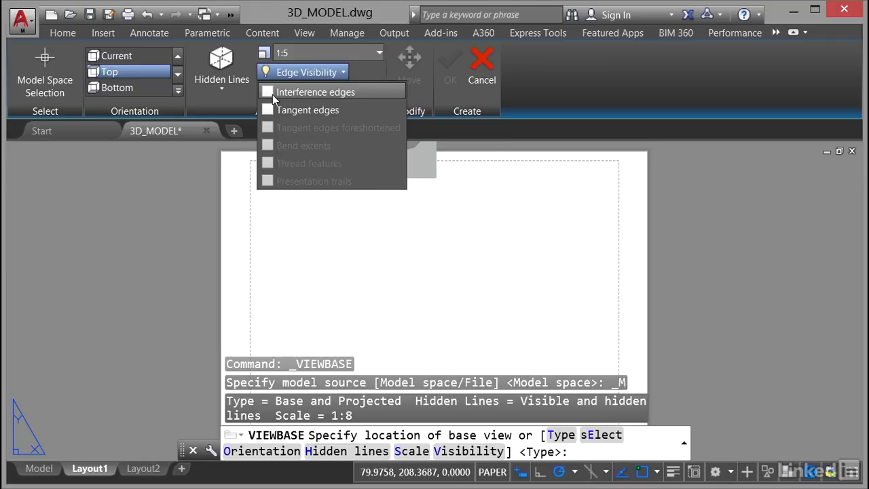
pyautogui.moveTo(267, 110)
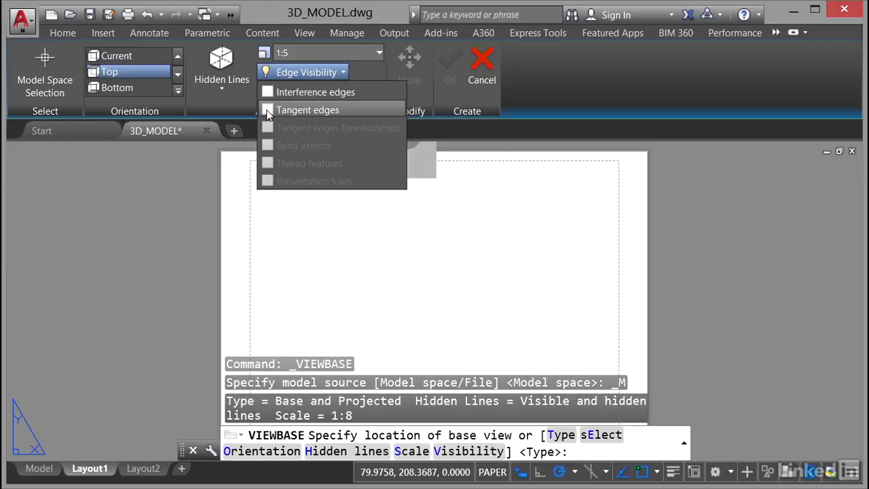
pyautogui.click(266, 109)
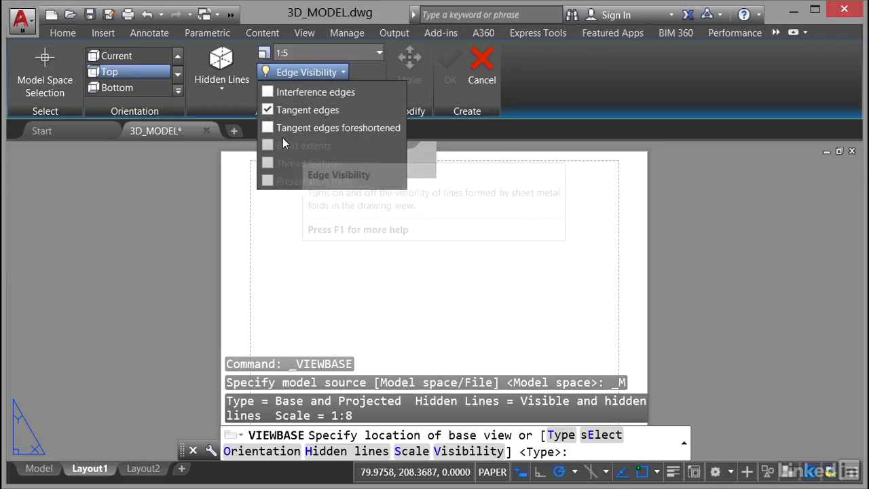
pyautogui.click(268, 128)
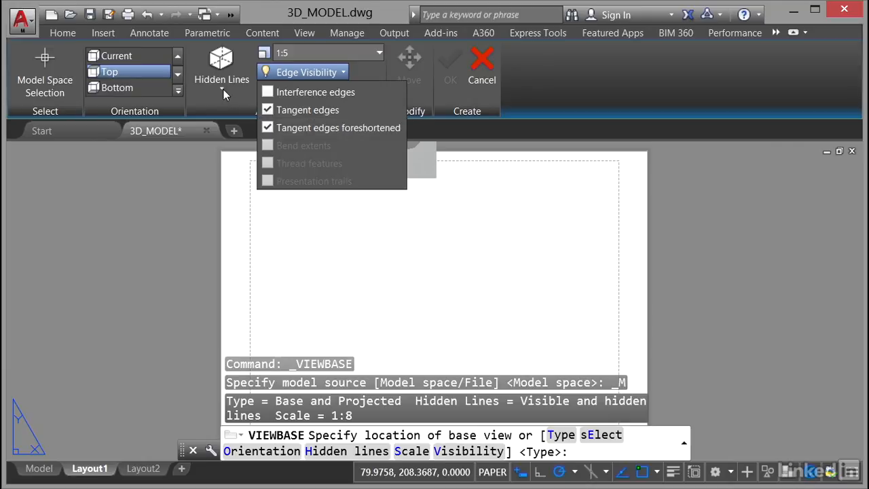
pyautogui.click(222, 67)
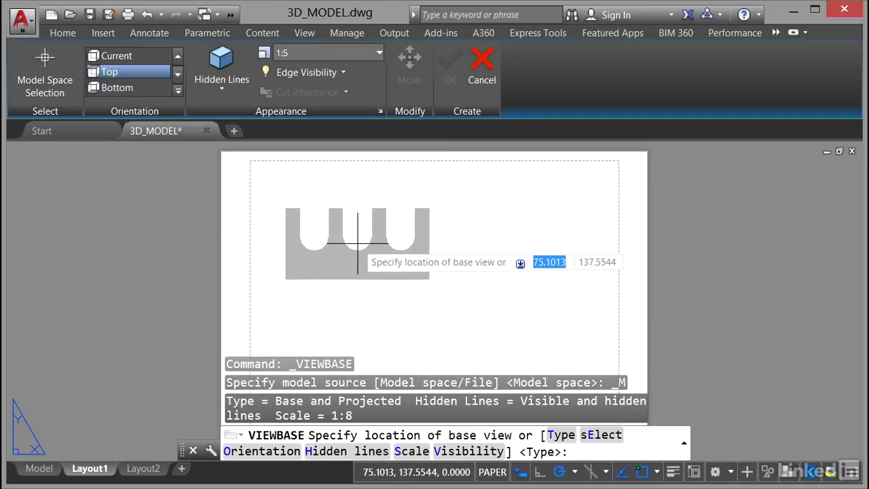
pyautogui.moveTo(387, 239)
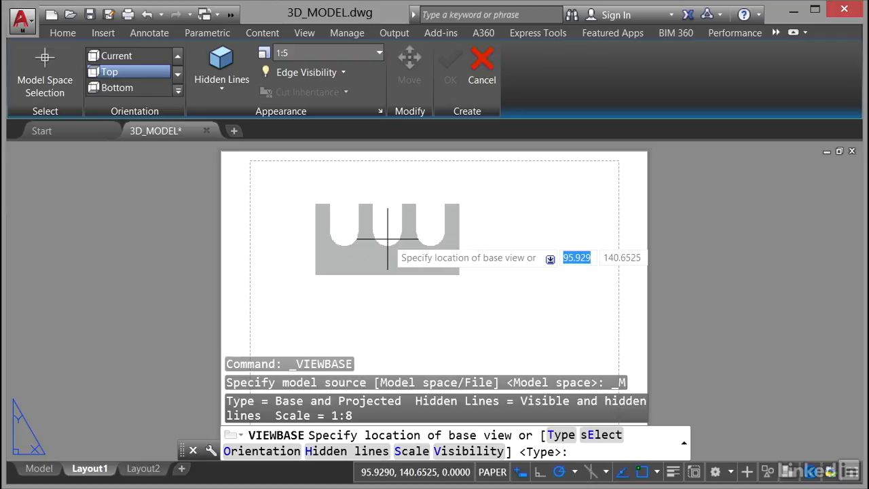
pyautogui.moveTo(339, 217)
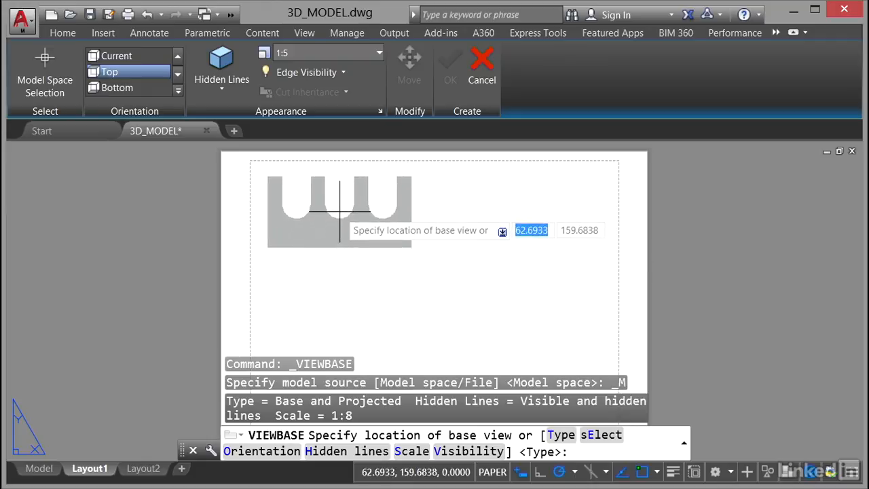
pyautogui.rightClick(339, 212)
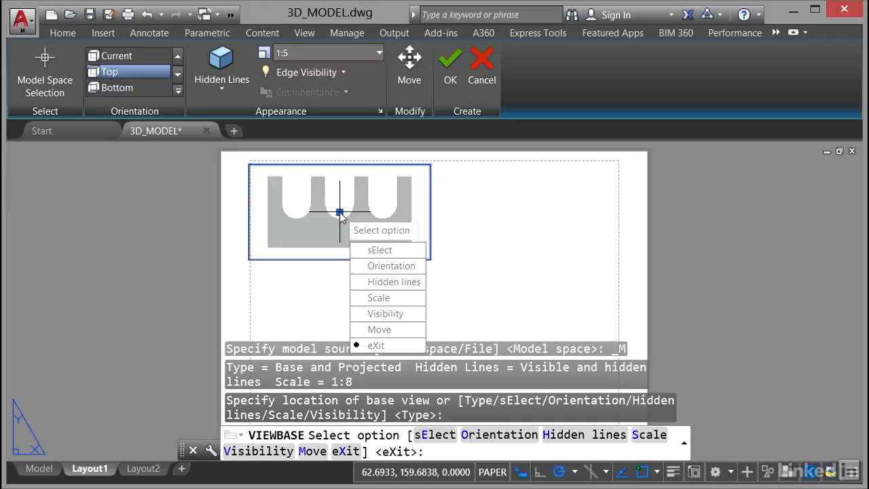
pyautogui.moveTo(359, 230)
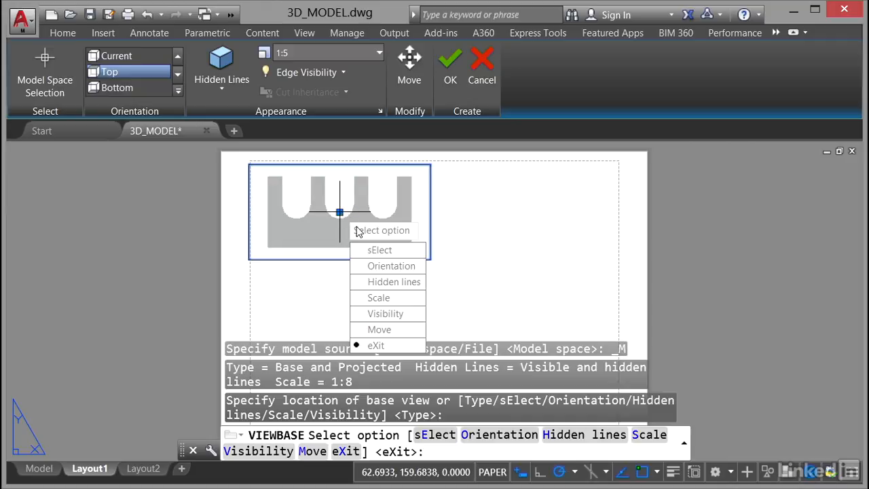
pyautogui.moveTo(394, 281)
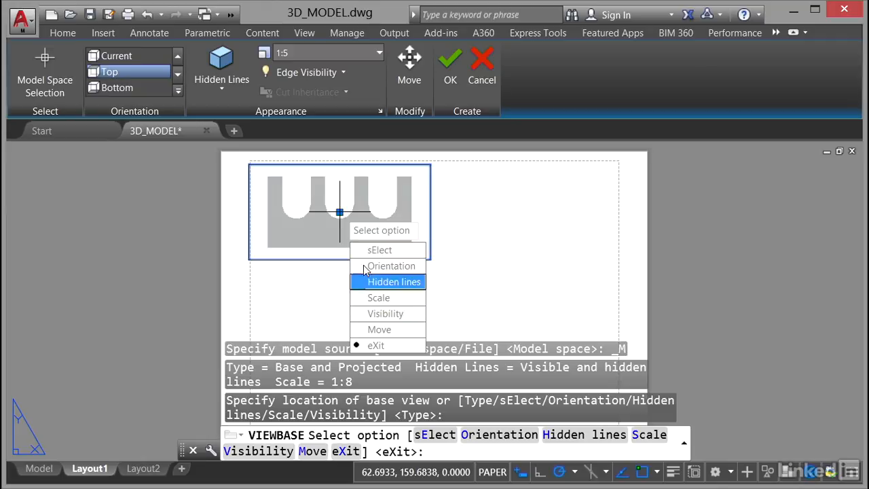
pyautogui.moveTo(339, 97)
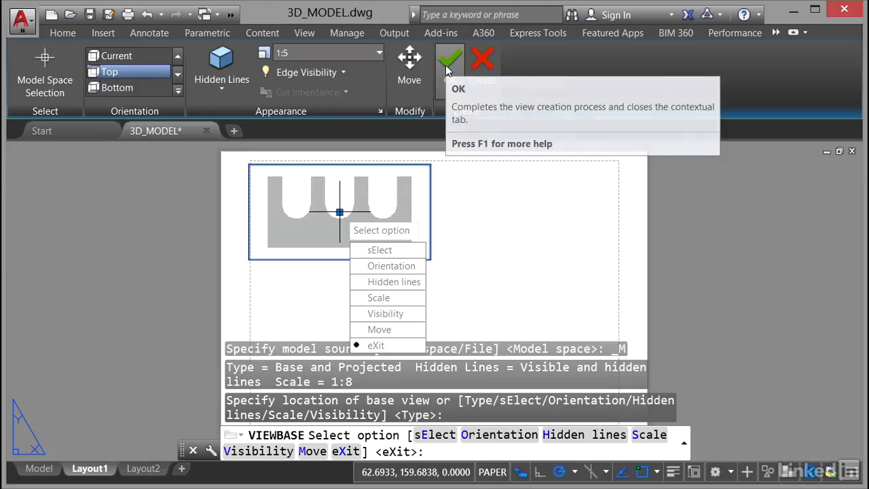
# Step: Confirm the top base view so projected views can follow
pyautogui.click(449, 60)
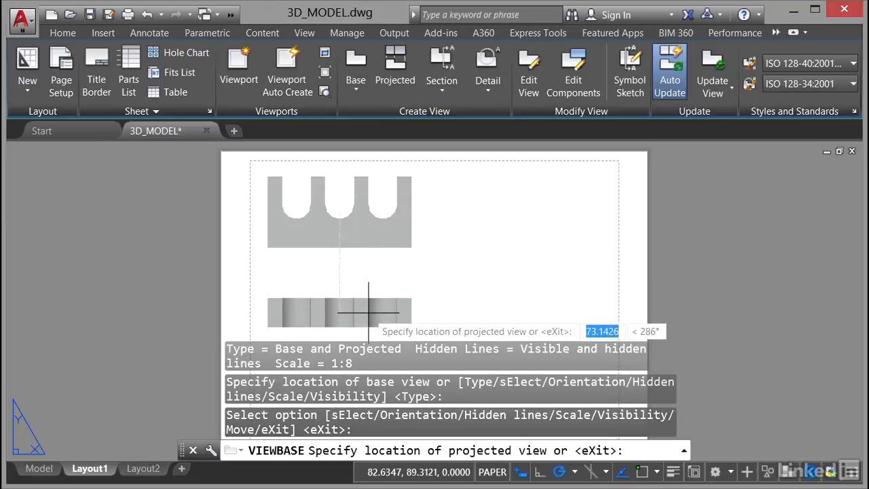
pyautogui.moveTo(370, 310)
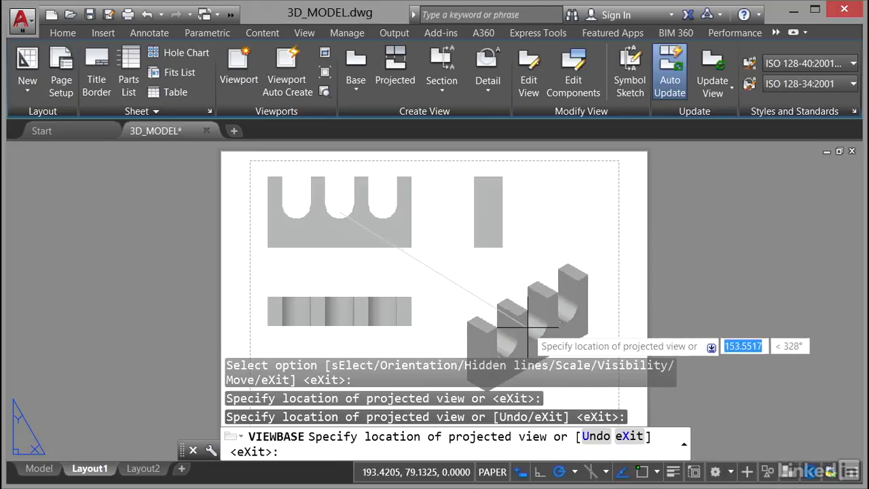
pyautogui.moveTo(518, 318)
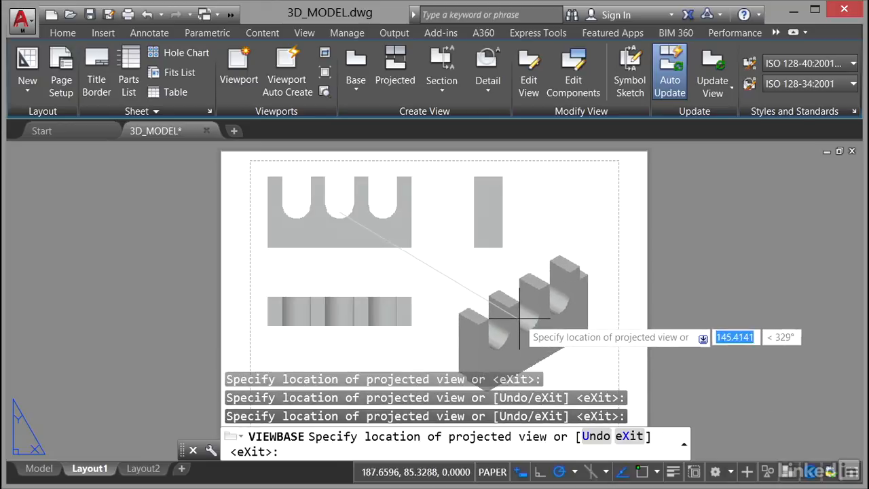